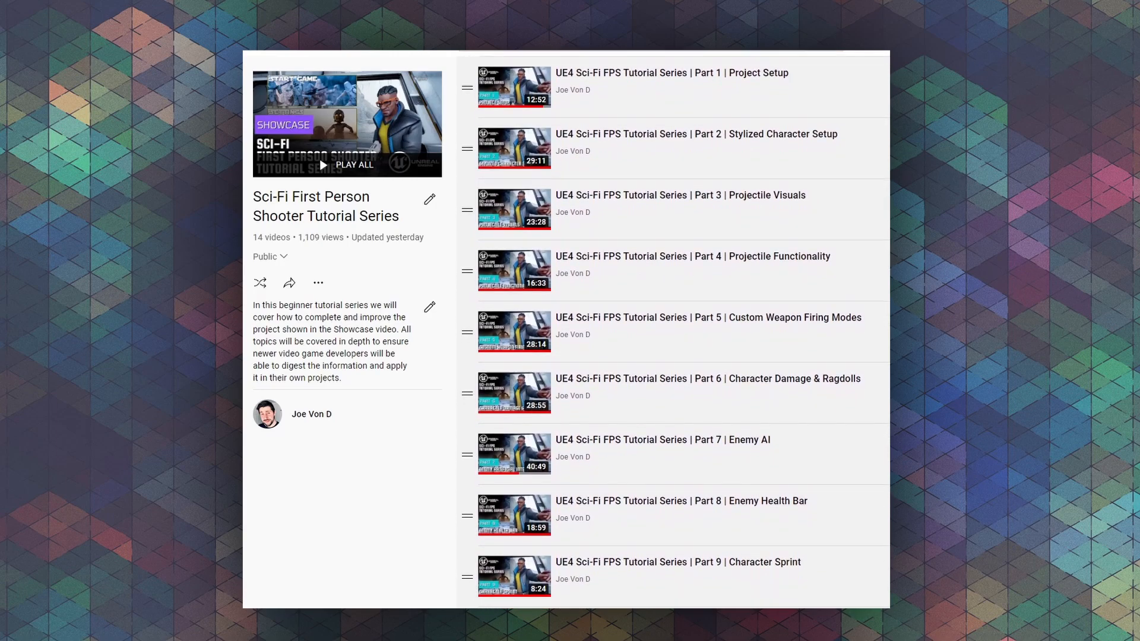
- Change SciFiFPS.7z link access from Restricted to 'Anyone with the link'
scroll("down", 3)
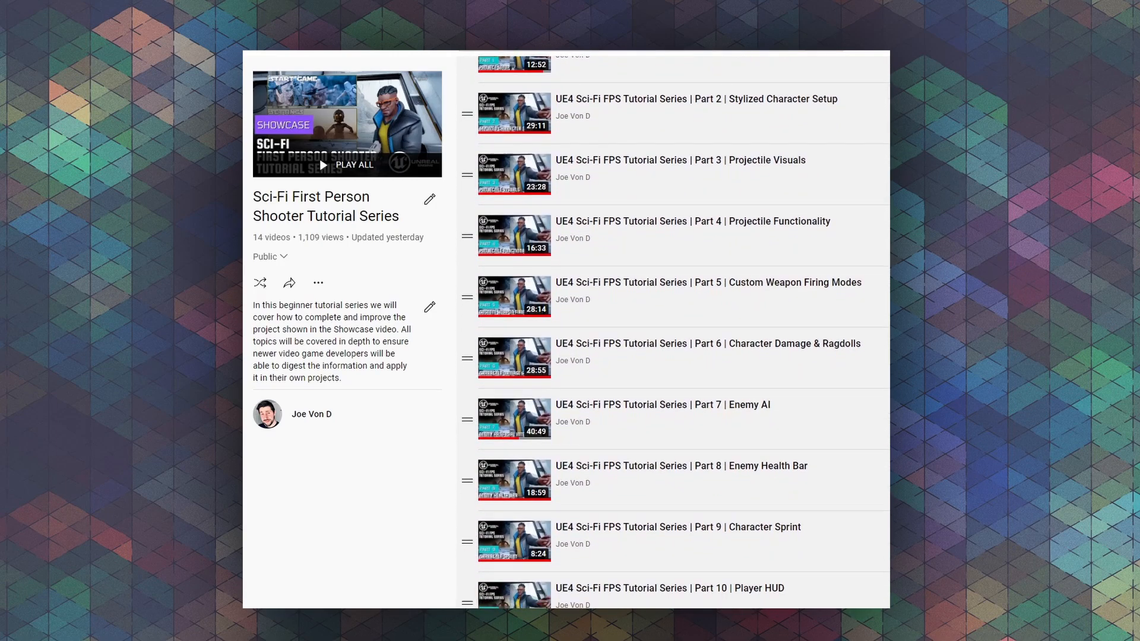
scroll("up", 3)
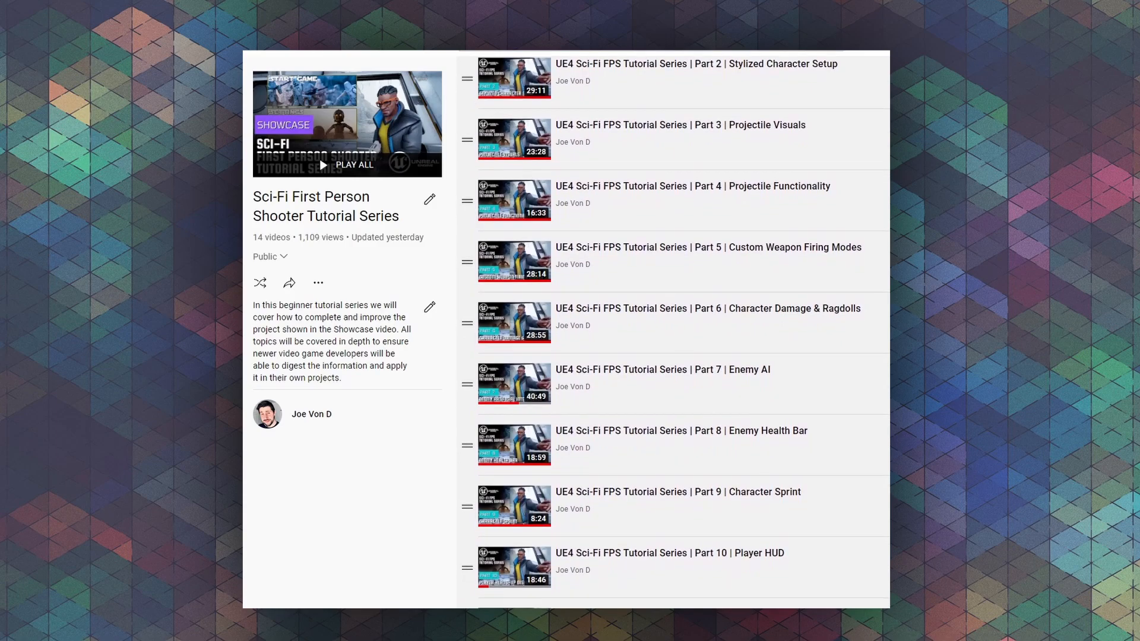
scroll("down", 3)
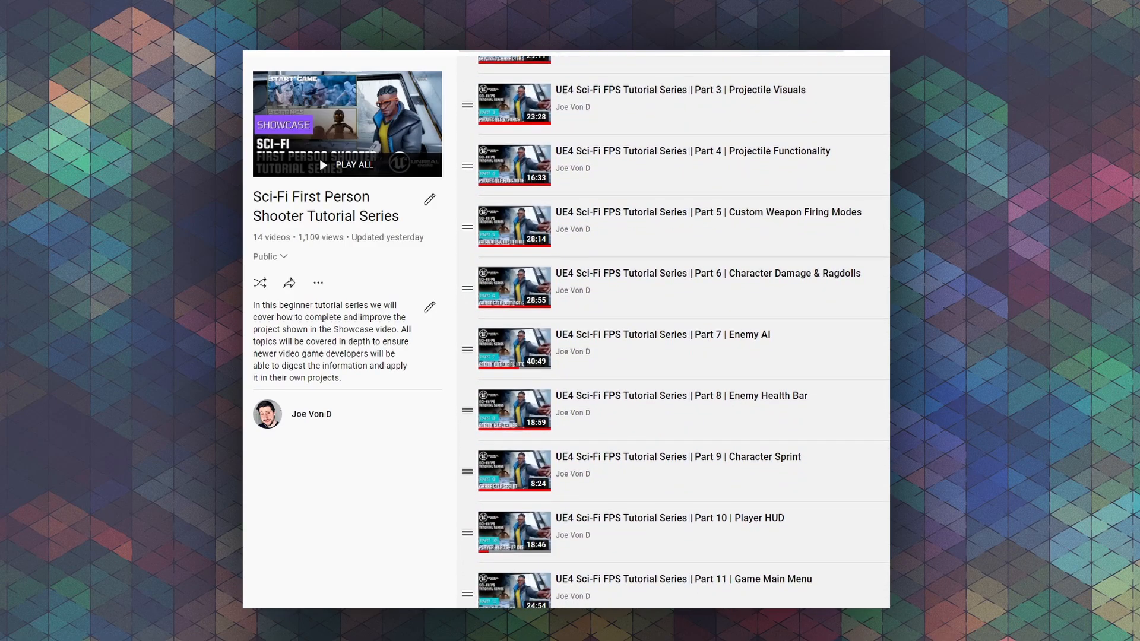
scroll("down", 3)
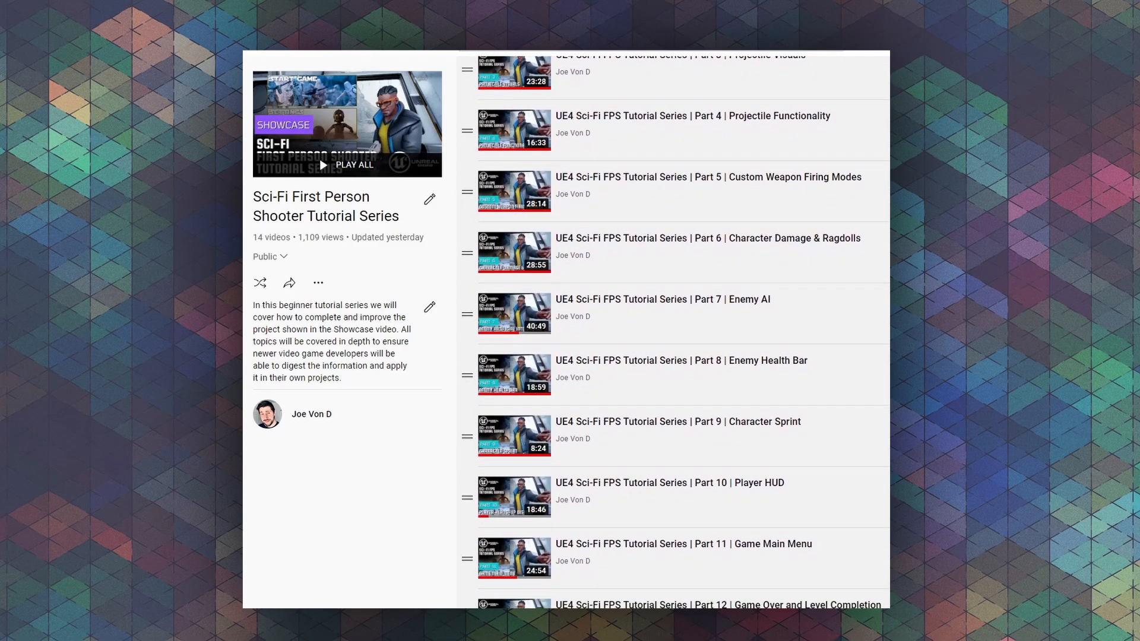
scroll("up", 3)
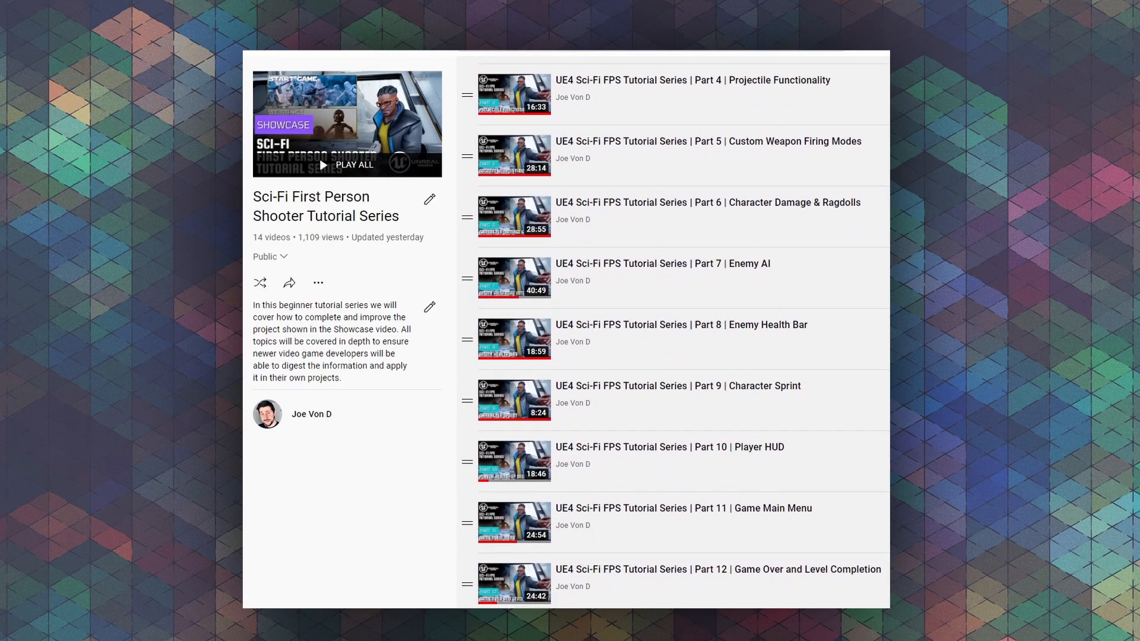
scroll("down", 3)
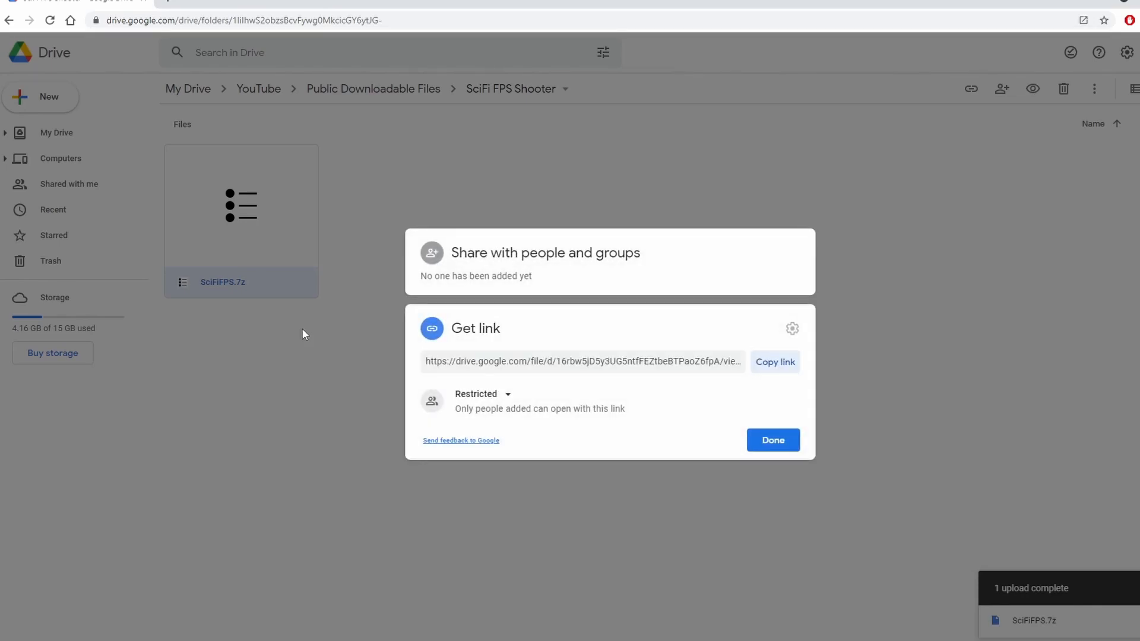
left_click(481, 393)
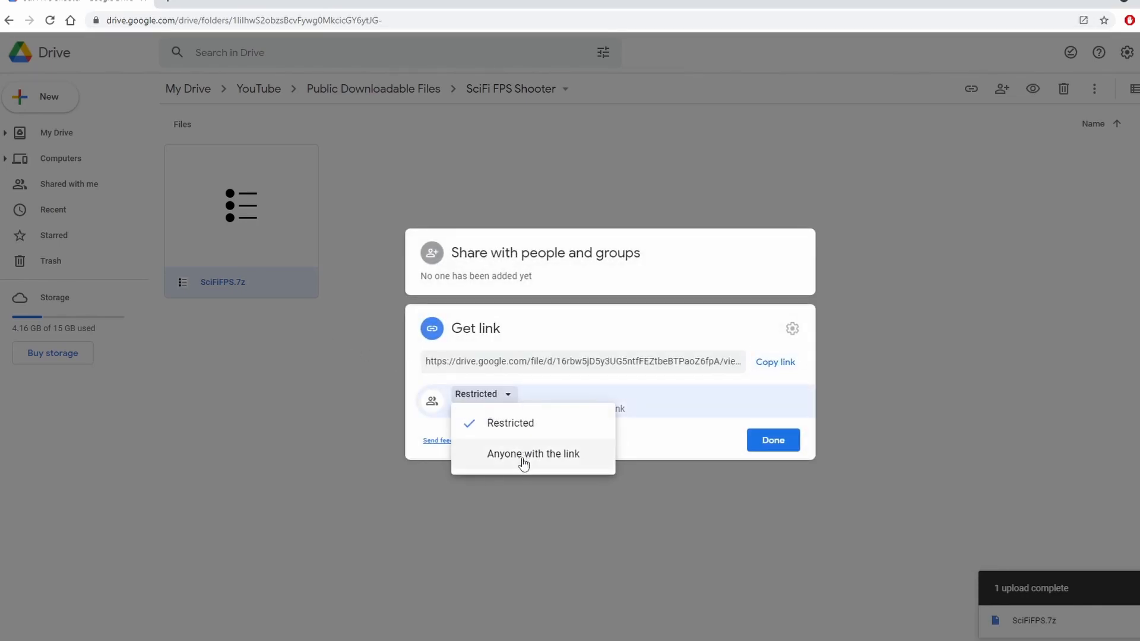
left_click(304, 628)
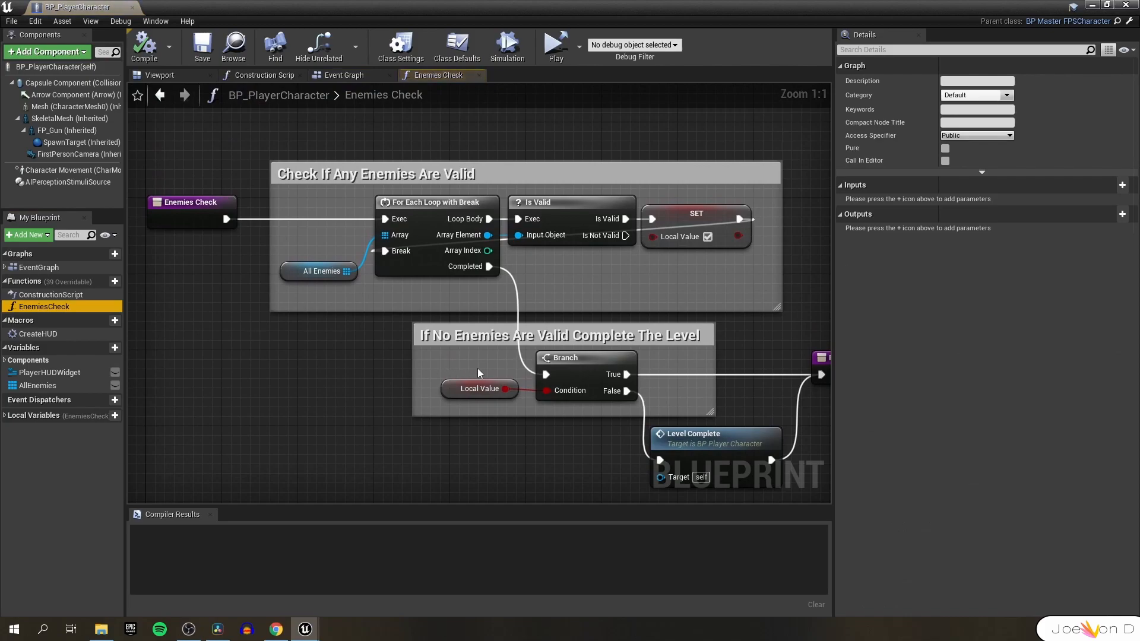
double_click(37, 333)
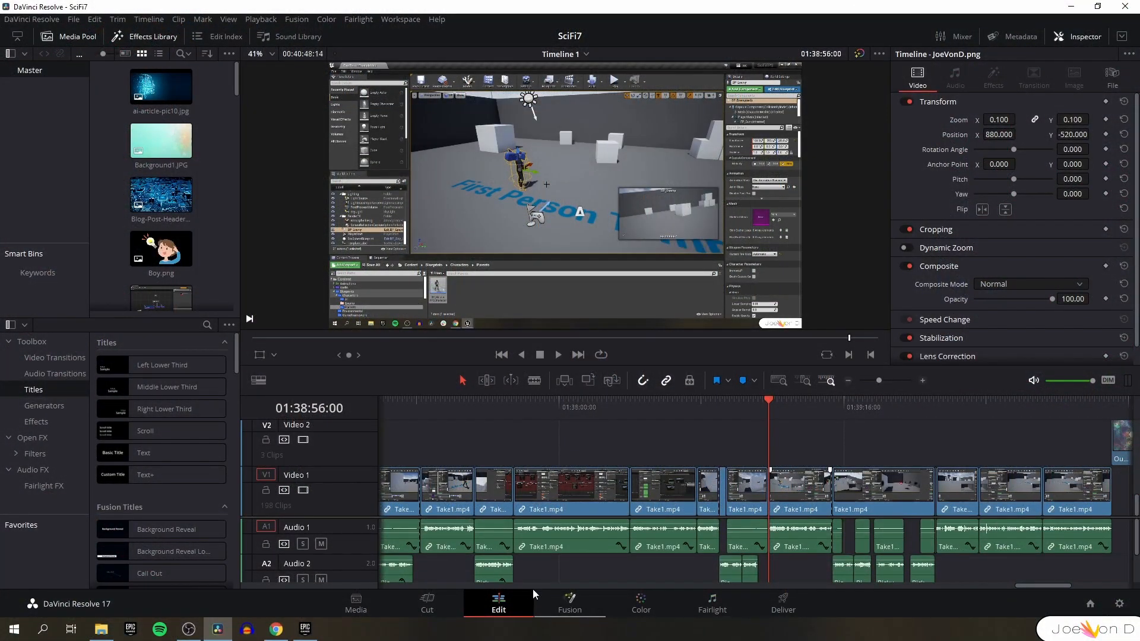
- Move the SciFi7 playhead to the slide showing Enemy_AI, Enemy_BT and Enemy_BB
scroll("left", 3)
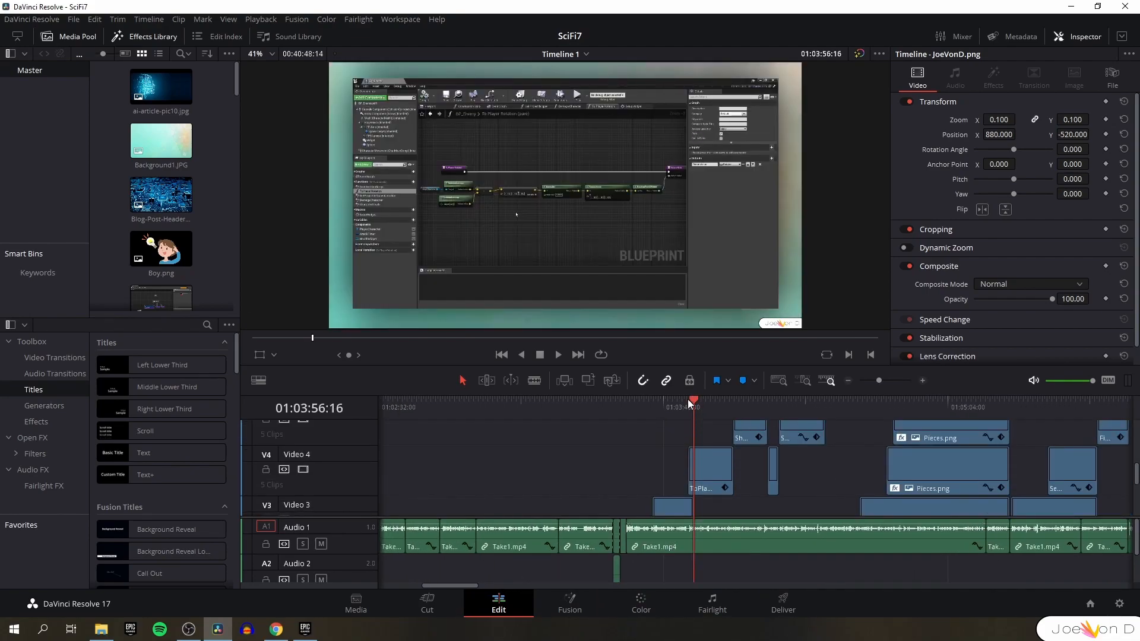
left_click(886, 407)
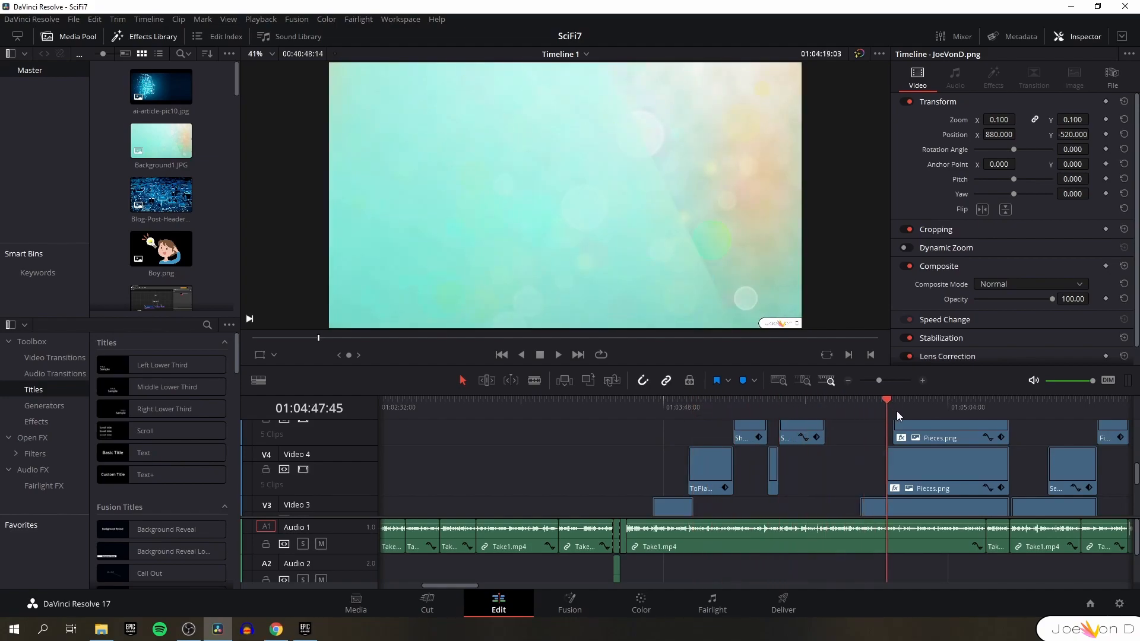
left_click(948, 408)
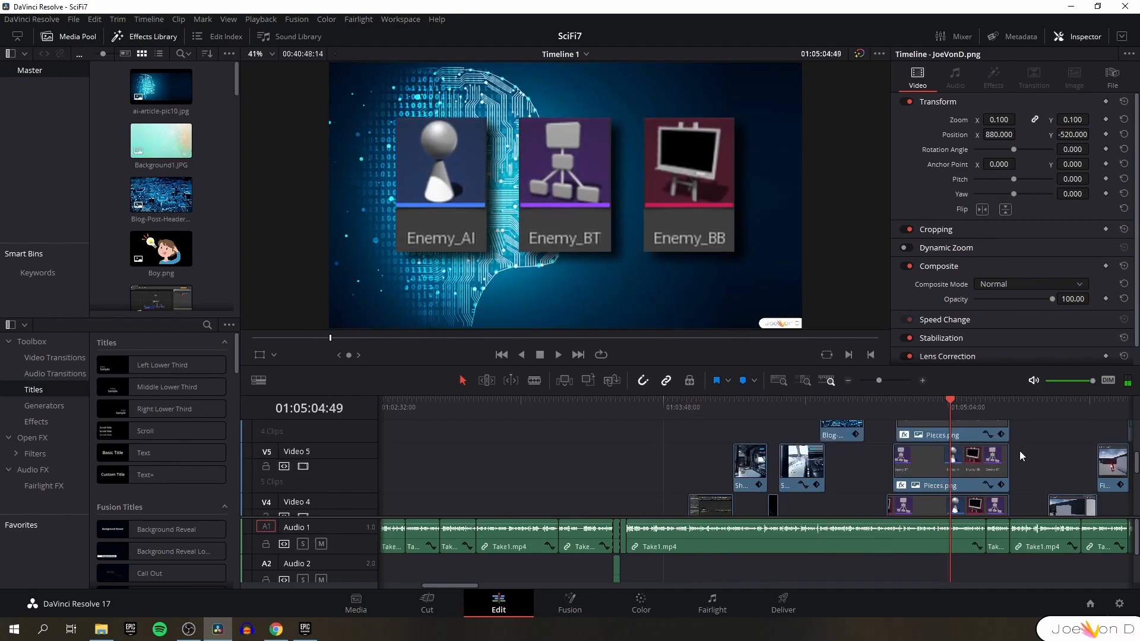
mouse_move(1062, 460)
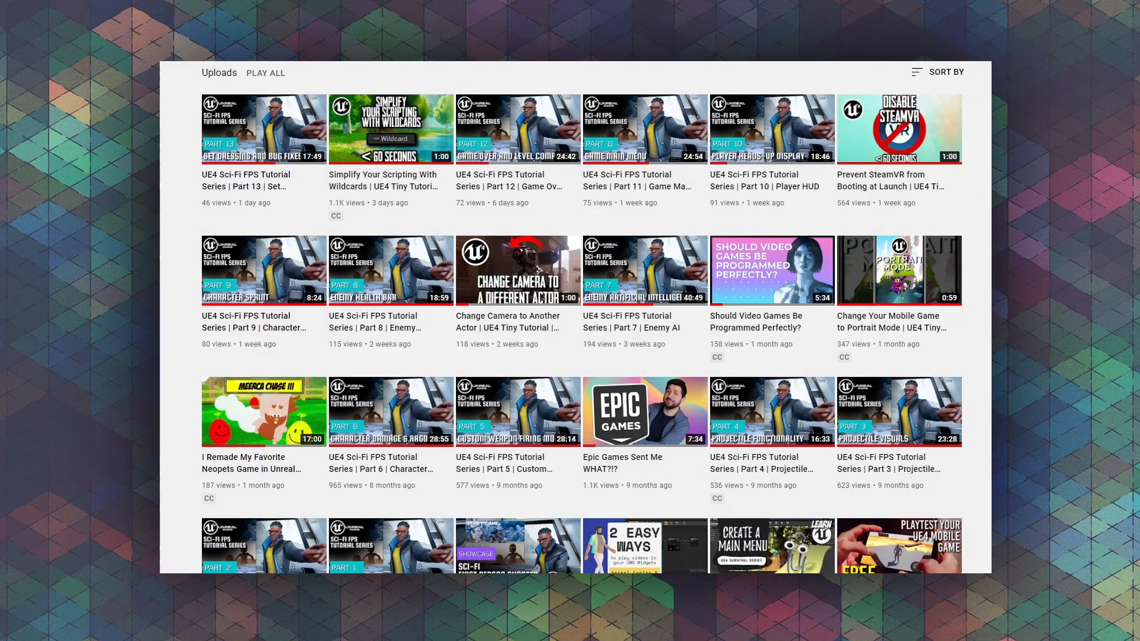
scroll("up", 3)
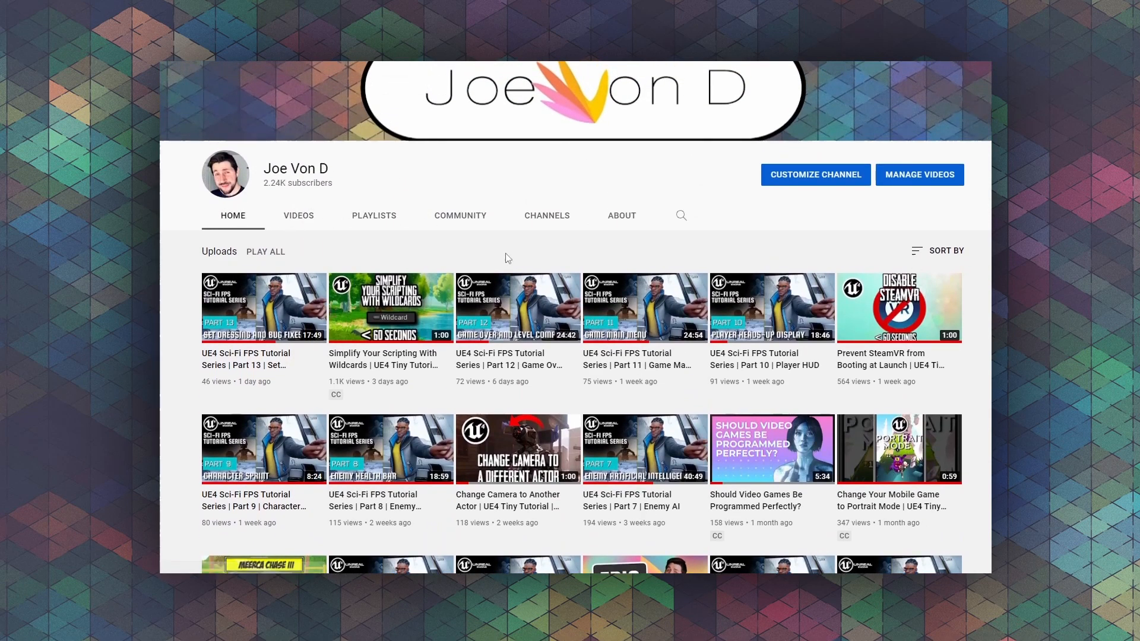
scroll("up", 3)
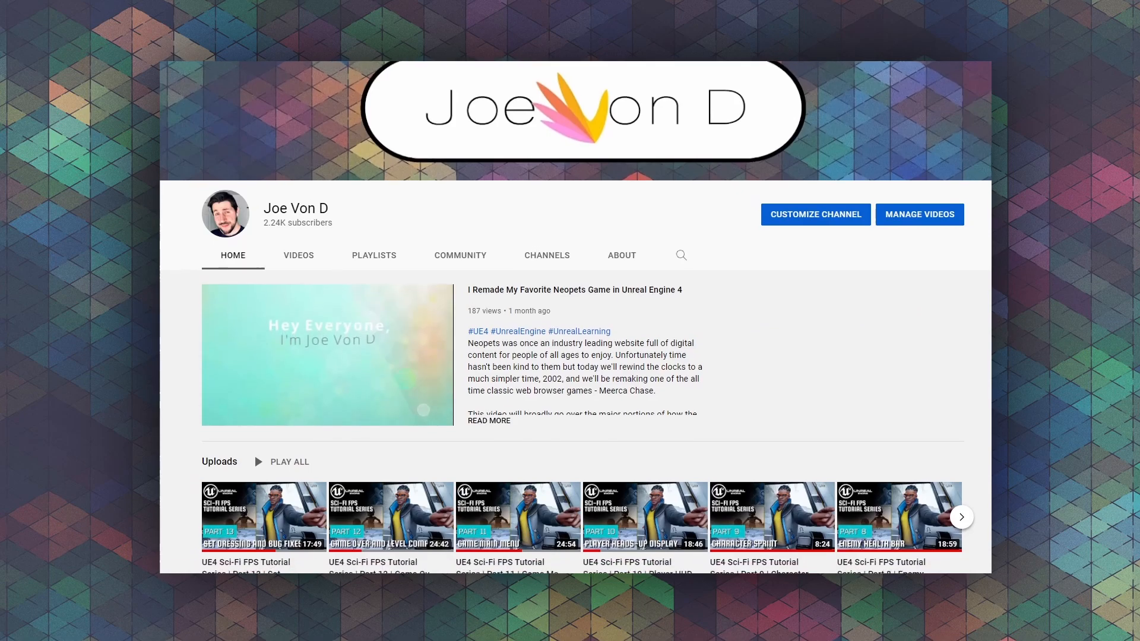
scroll("down", 3)
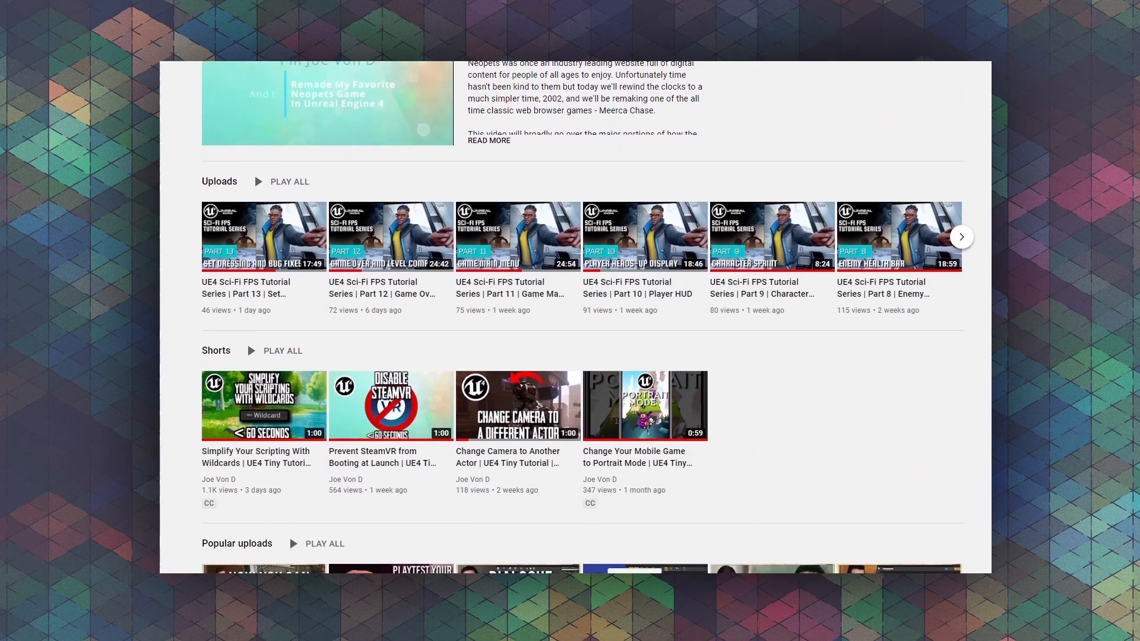
scroll("down", 3)
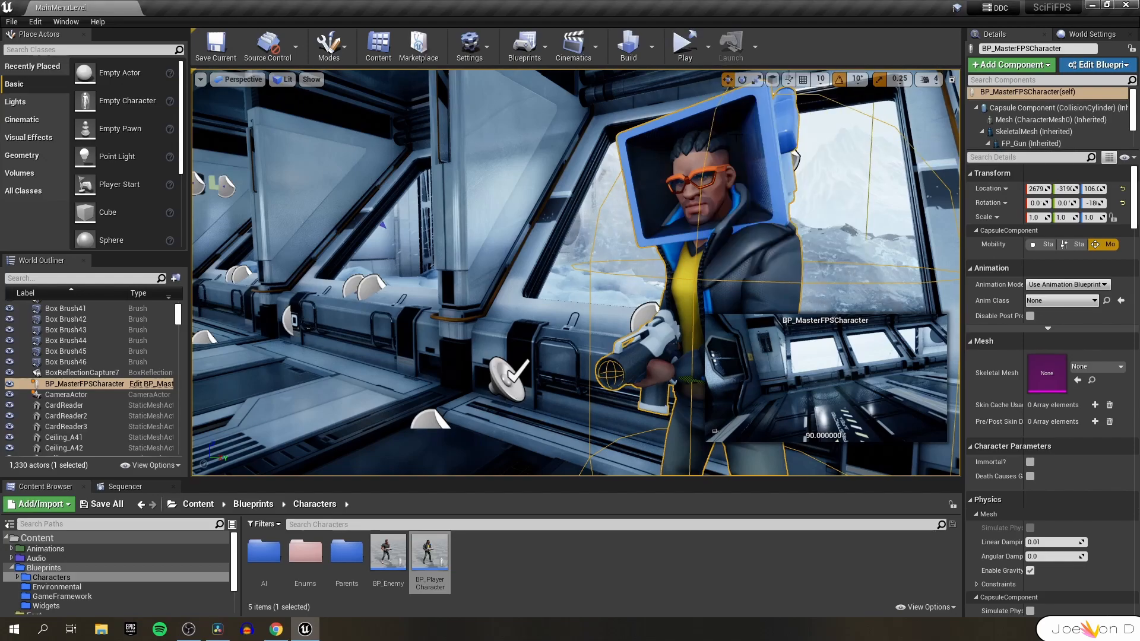
- Play MainMenuLevel to show the Start Game, Settings and Exit Game menu
left_click(682, 41)
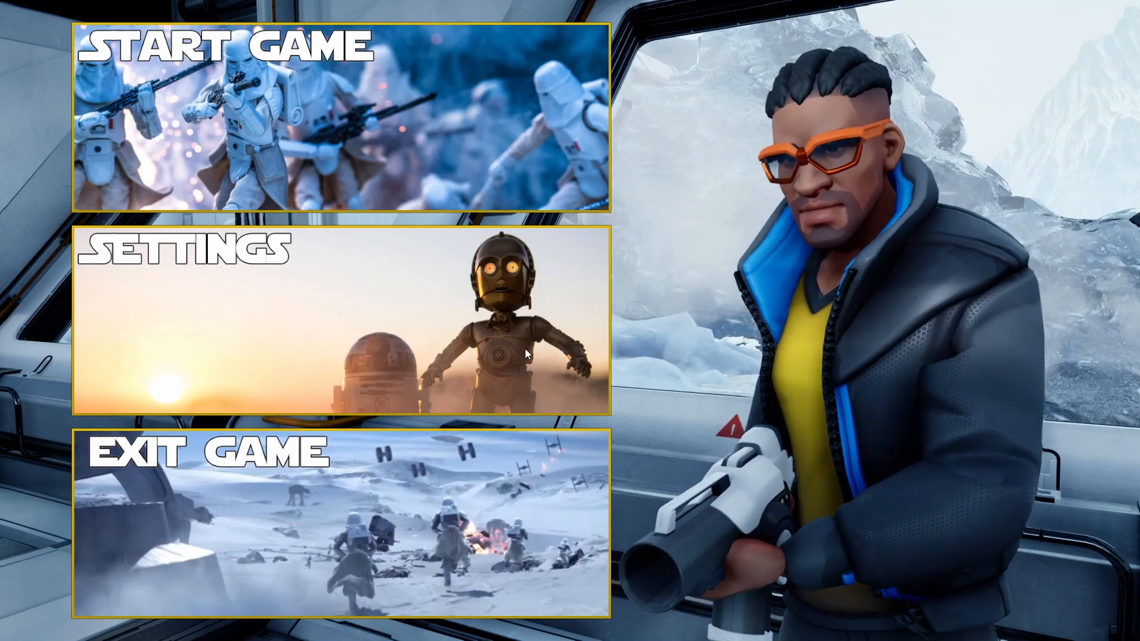
mouse_move(432, 121)
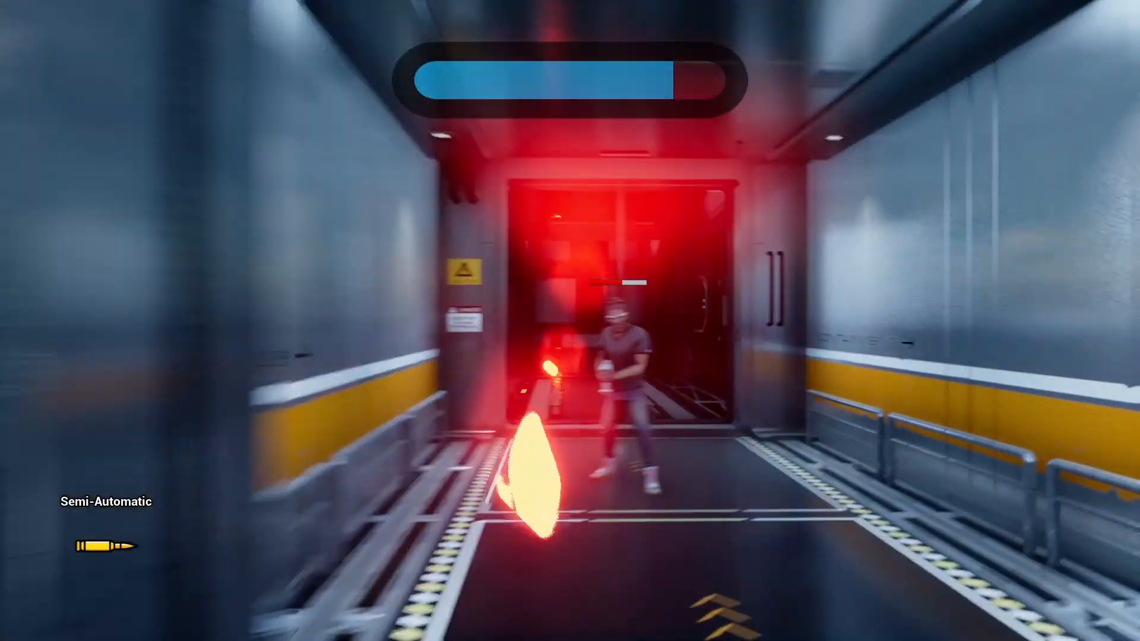
mouse_move(570, 320)
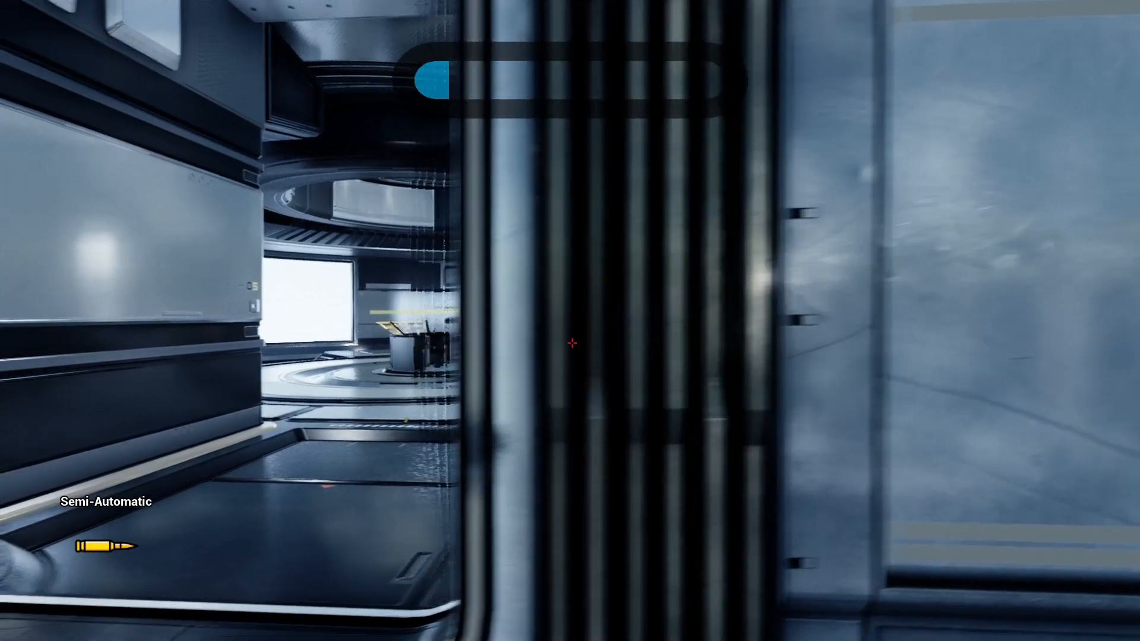
mouse_move(570, 343)
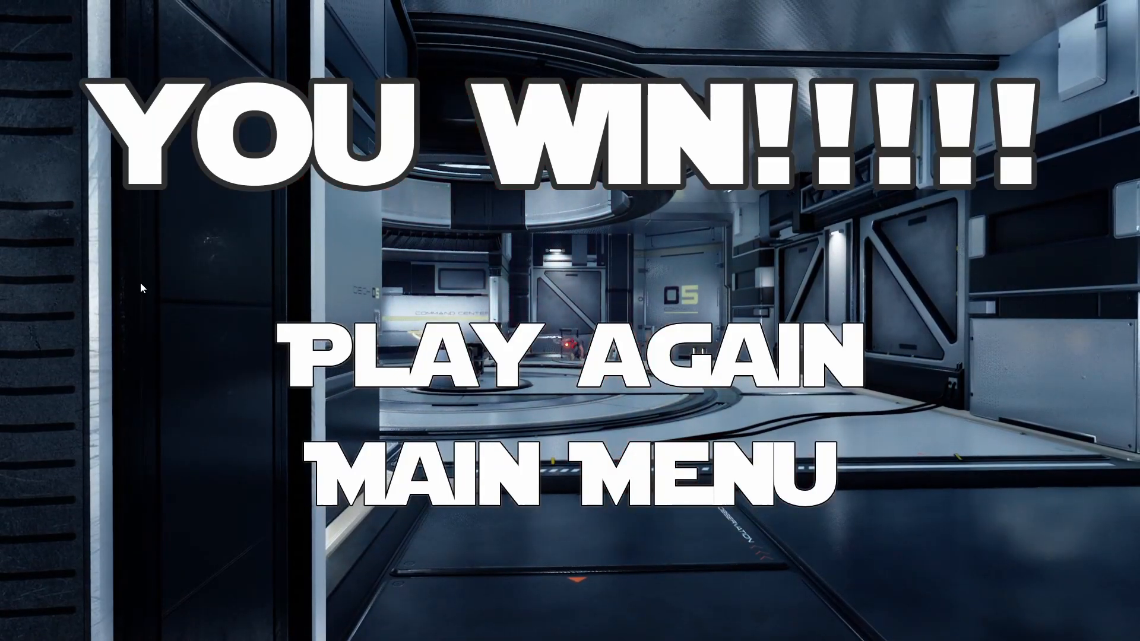
mouse_move(496, 467)
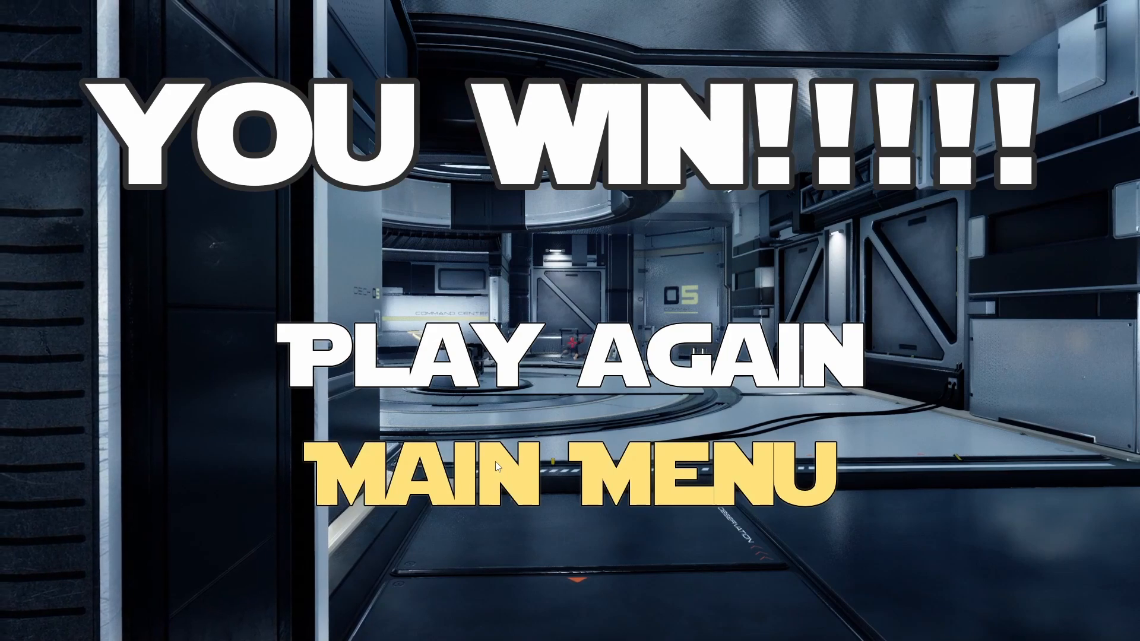